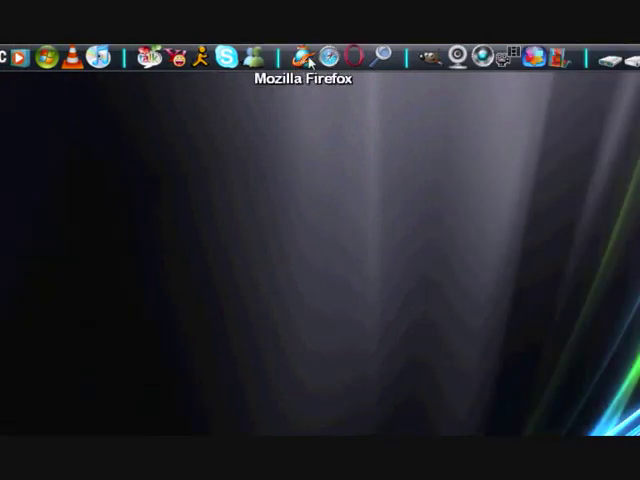
mouse_move(345, 52)
type("www.youtub")
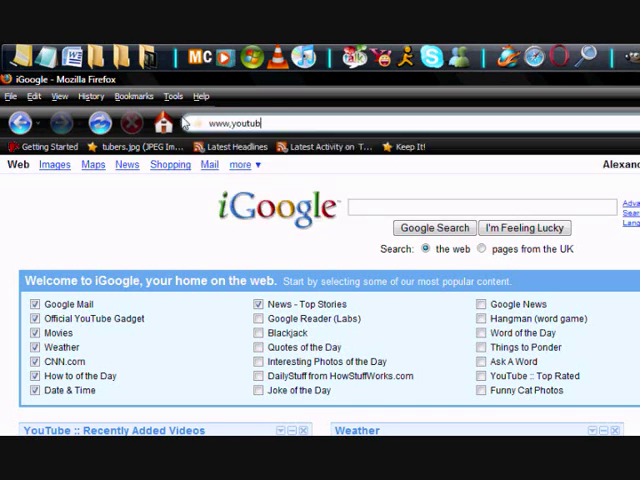
Step: Finish entering the youtube.com address and select the whole URL in the address bar
type(".com")
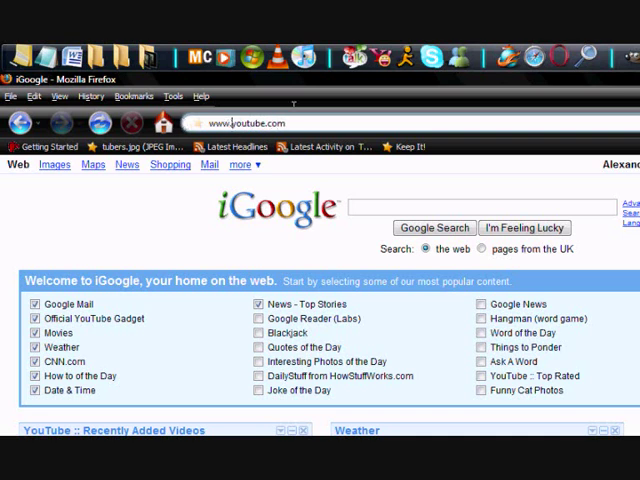
triple_click(236, 123)
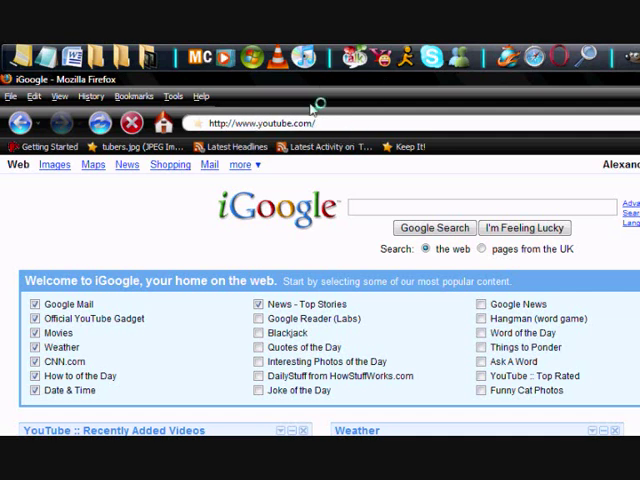
Step: Load the address, landing signed in on the uk.youtube.com home page with recommended videos
key("Return")
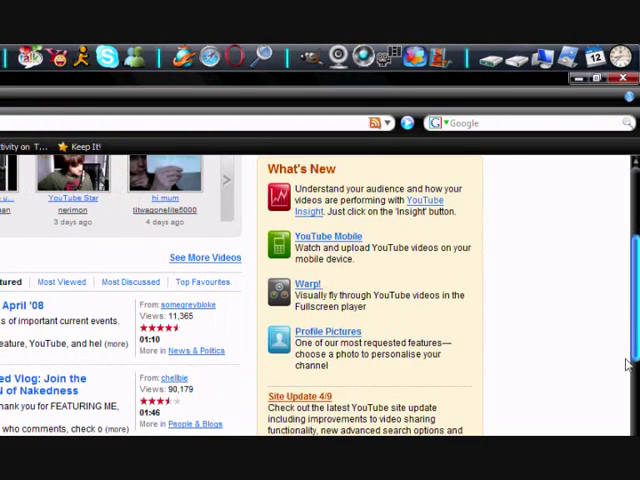
scroll("up", 3)
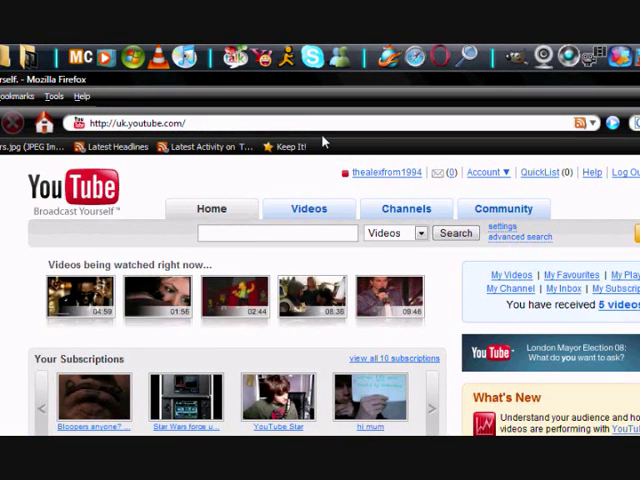
mouse_move(207, 122)
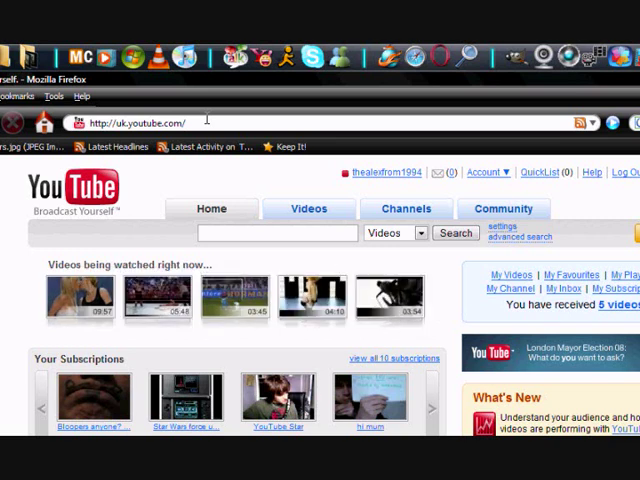
left_click(277, 233)
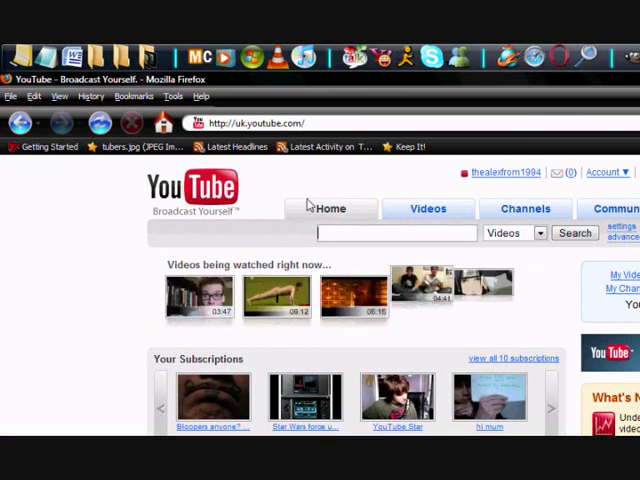
left_click(461, 172)
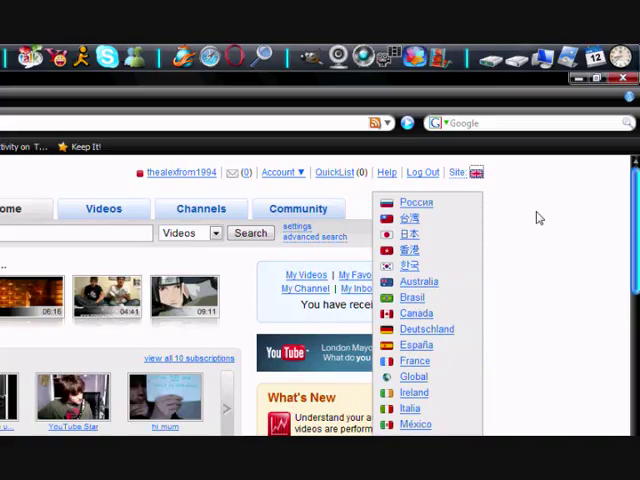
scroll("down", 3)
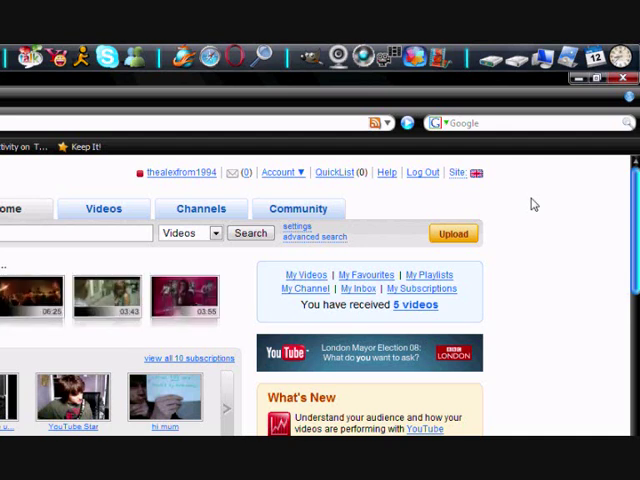
scroll("down", 3)
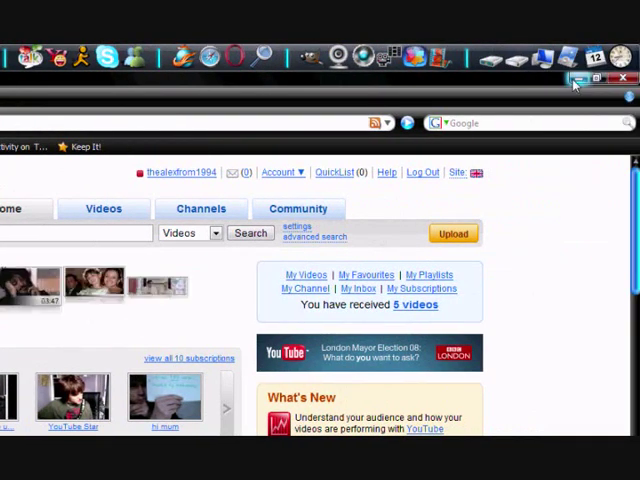
mouse_move(575, 82)
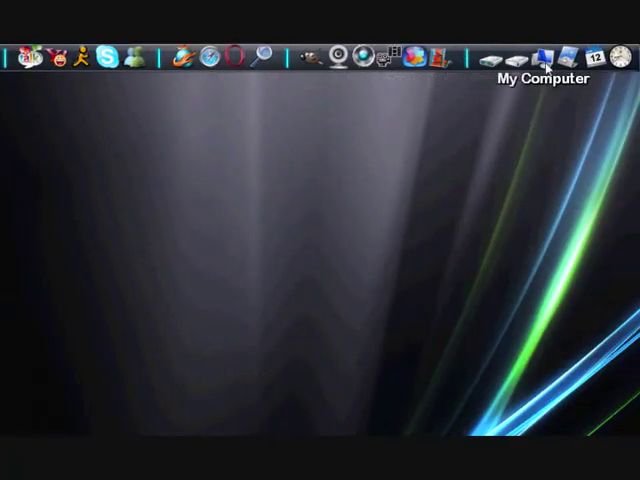
mouse_move(213, 53)
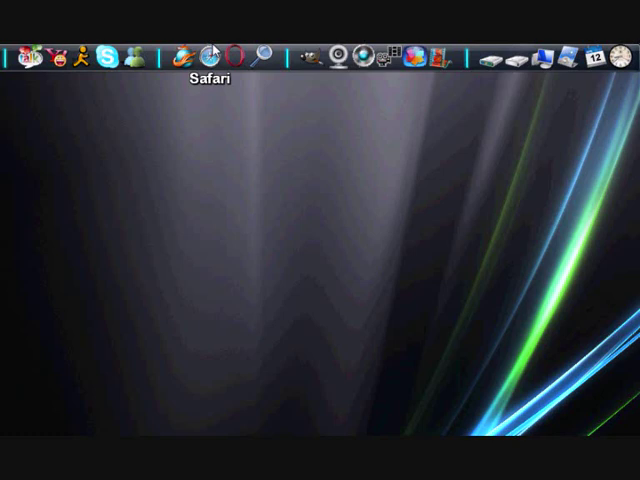